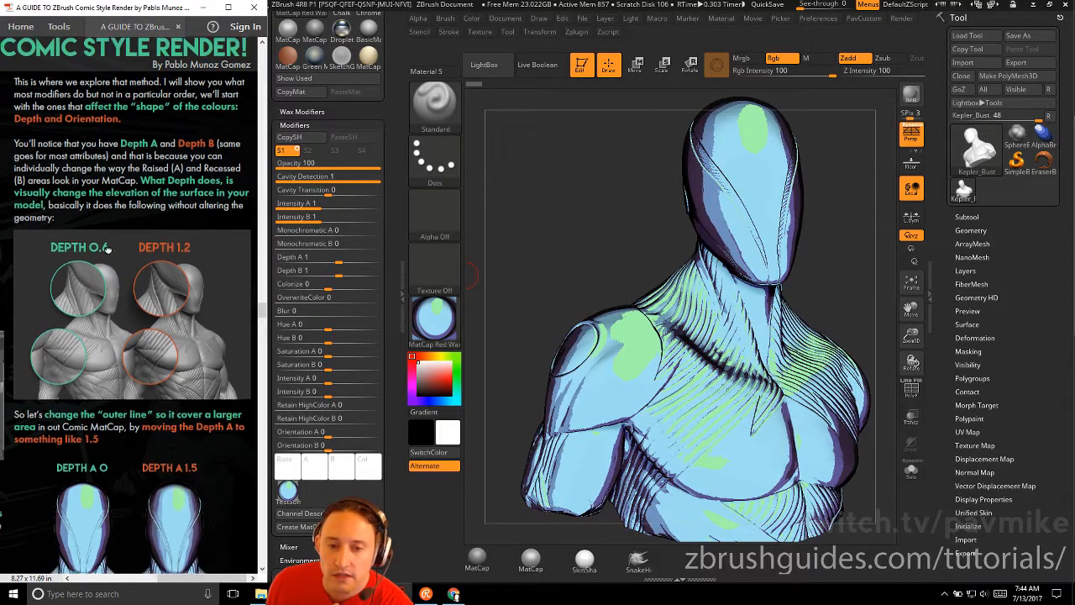
Widen the grey MatCap's outer line by dragging Depth A higher until the outline area settles
scroll("down", 3)
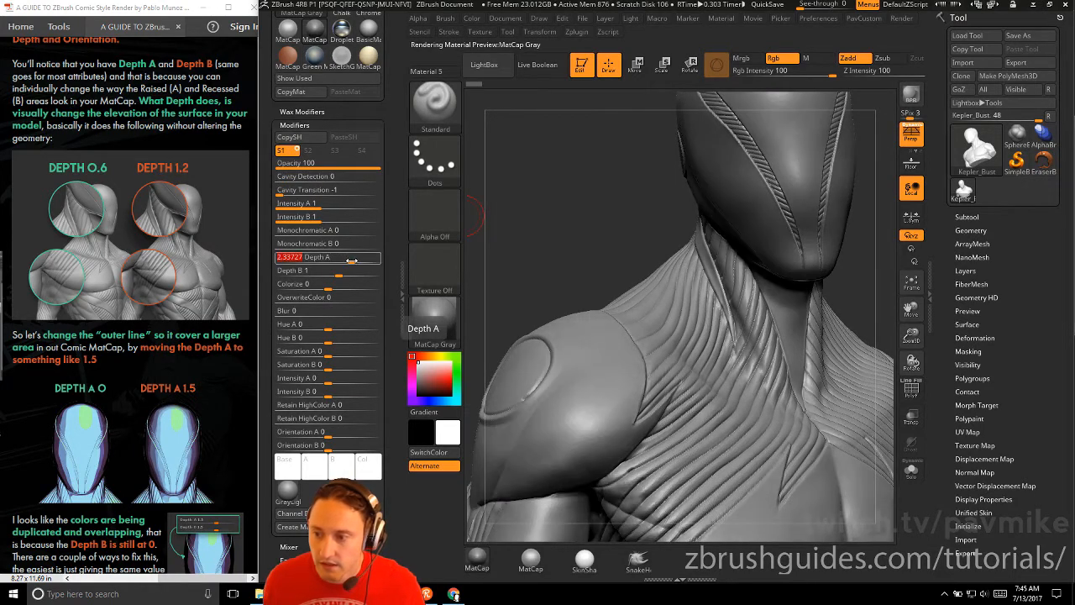
left_click_drag(353, 257, 322, 257)
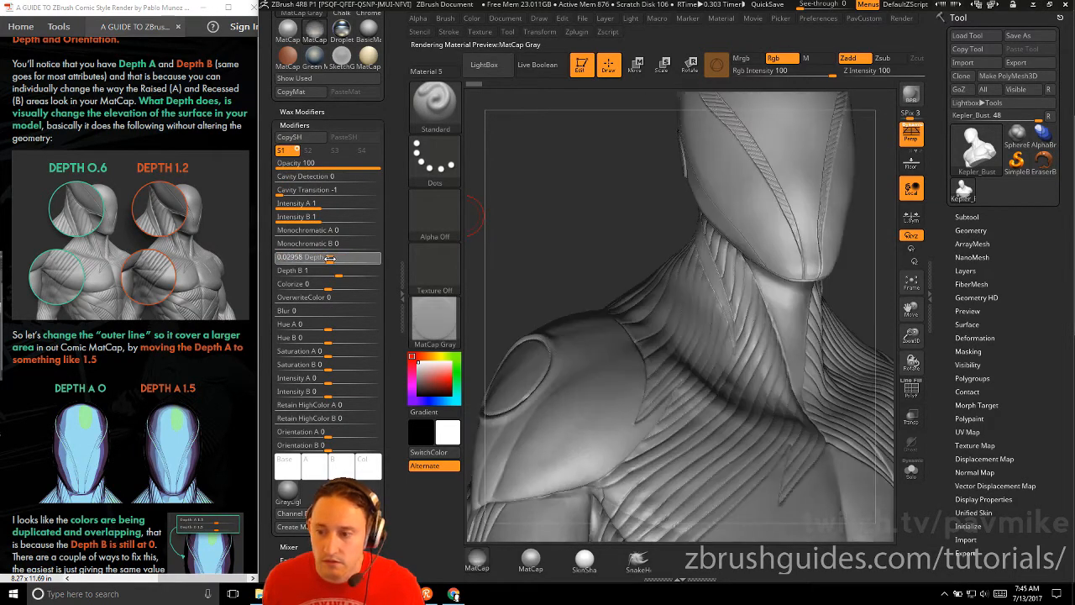
left_click_drag(302, 257, 333, 257)
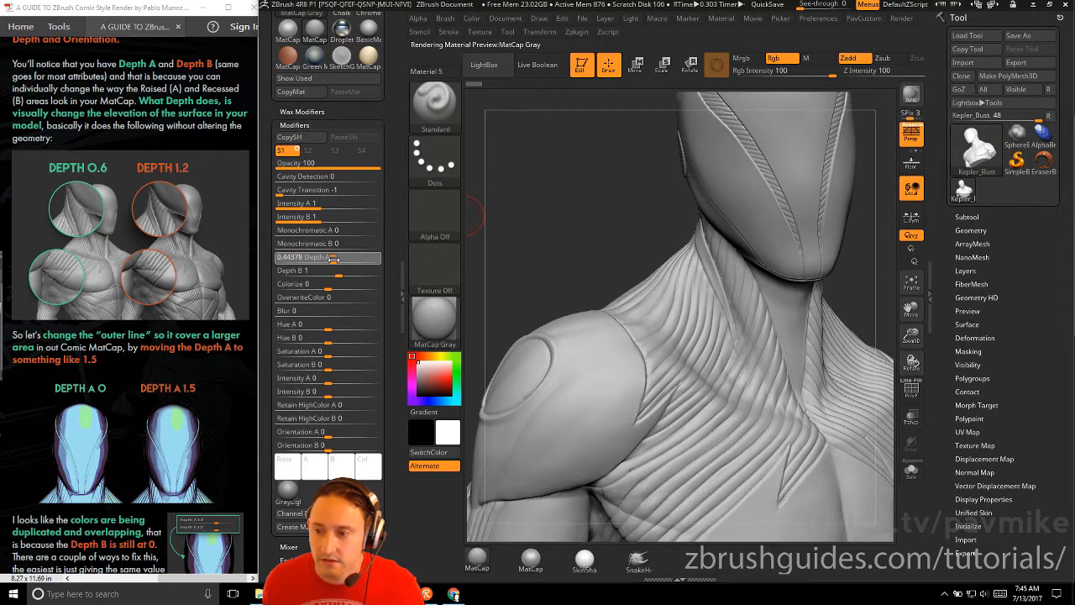
left_click_drag(303, 257, 345, 257)
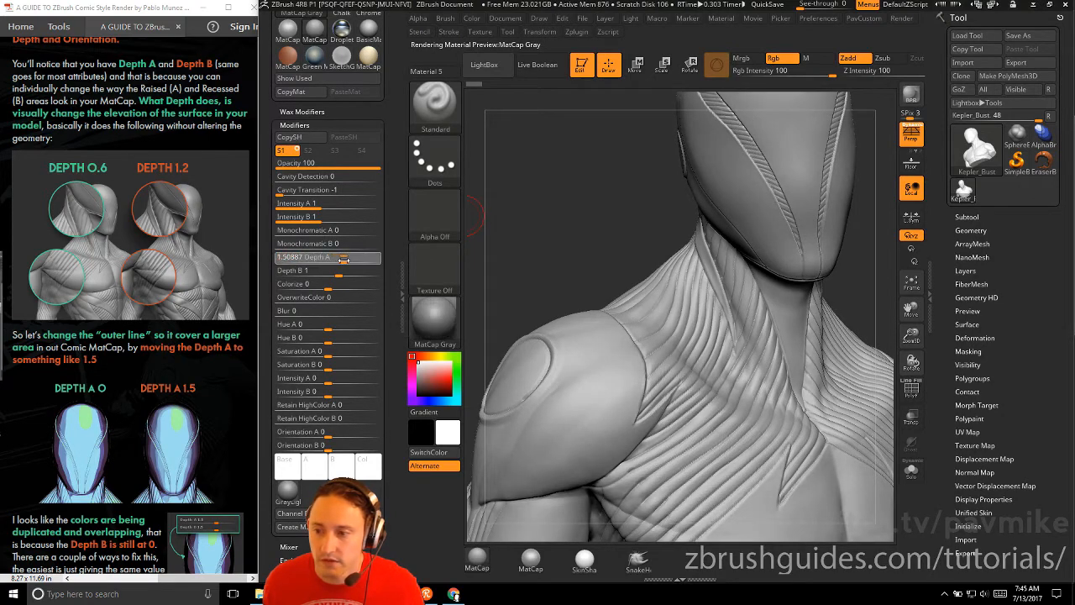
left_click_drag(353, 257, 327, 257)
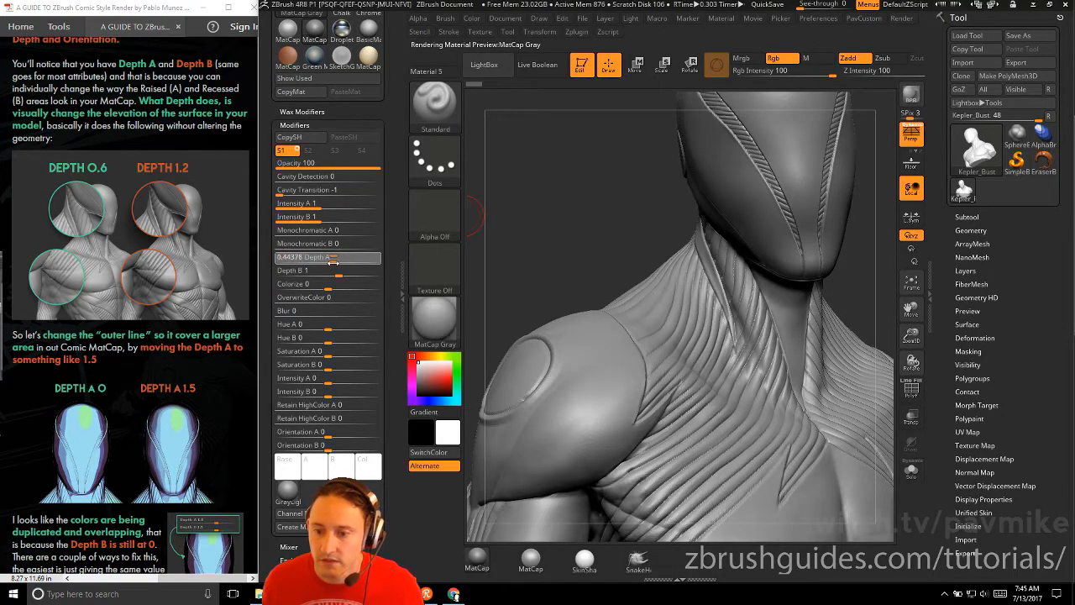
left_click_drag(319, 257, 353, 257)
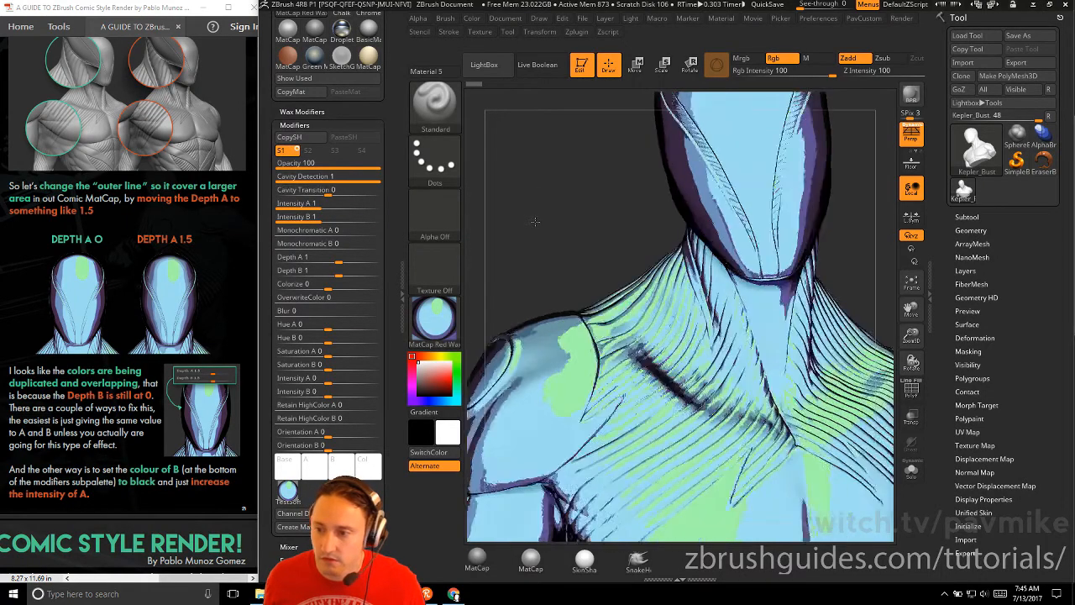
Frame the head and thicken the comic MatCap's dark outline with Depth A at about 1.5
left_click_drag(672, 336, 517, 292)
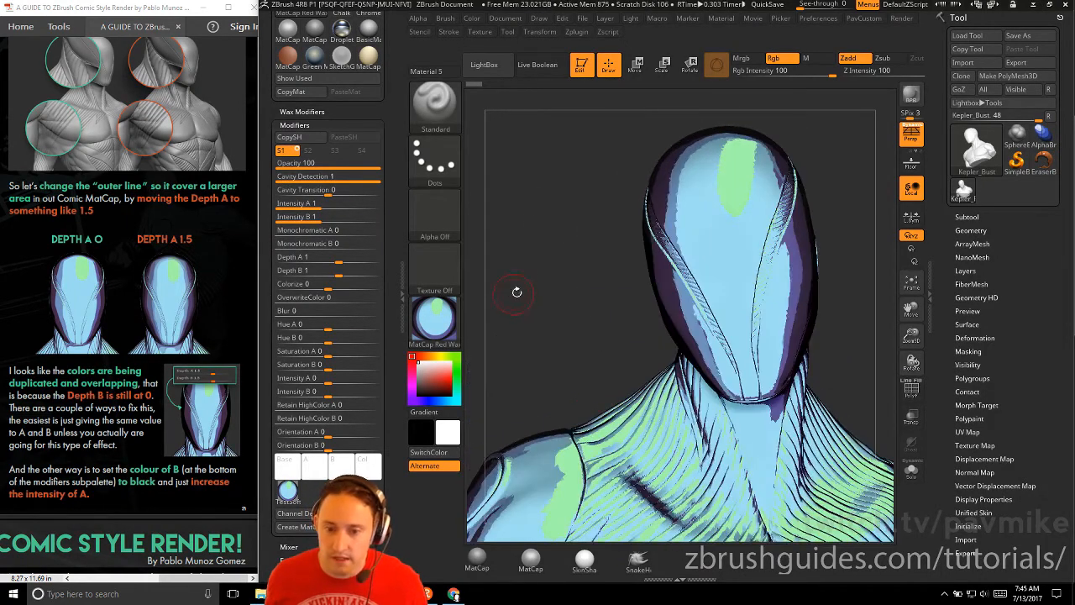
left_click_drag(289, 257, 339, 257)
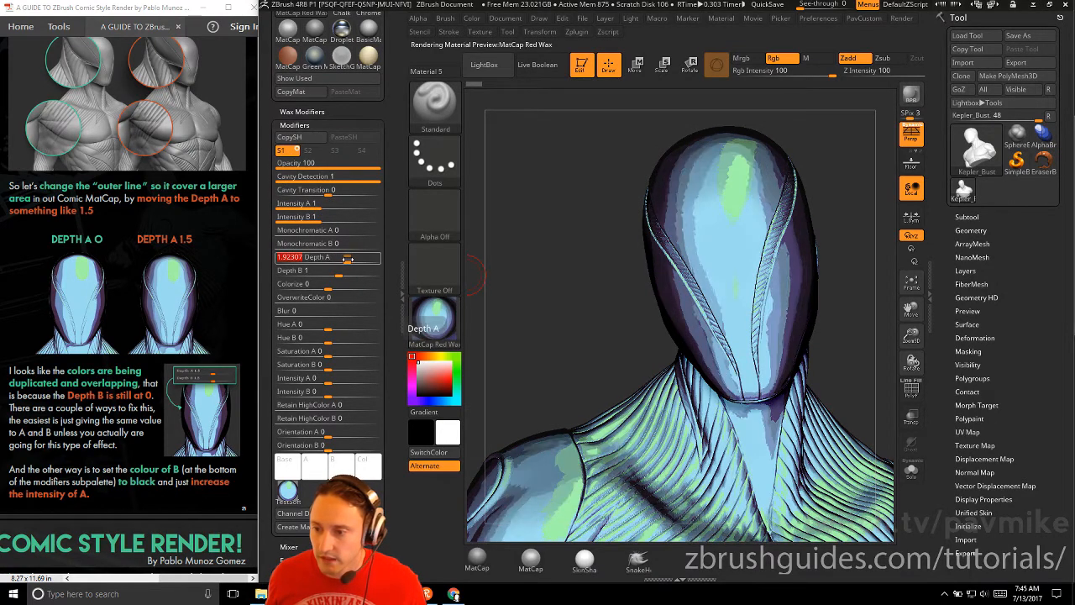
left_click_drag(319, 257, 361, 257)
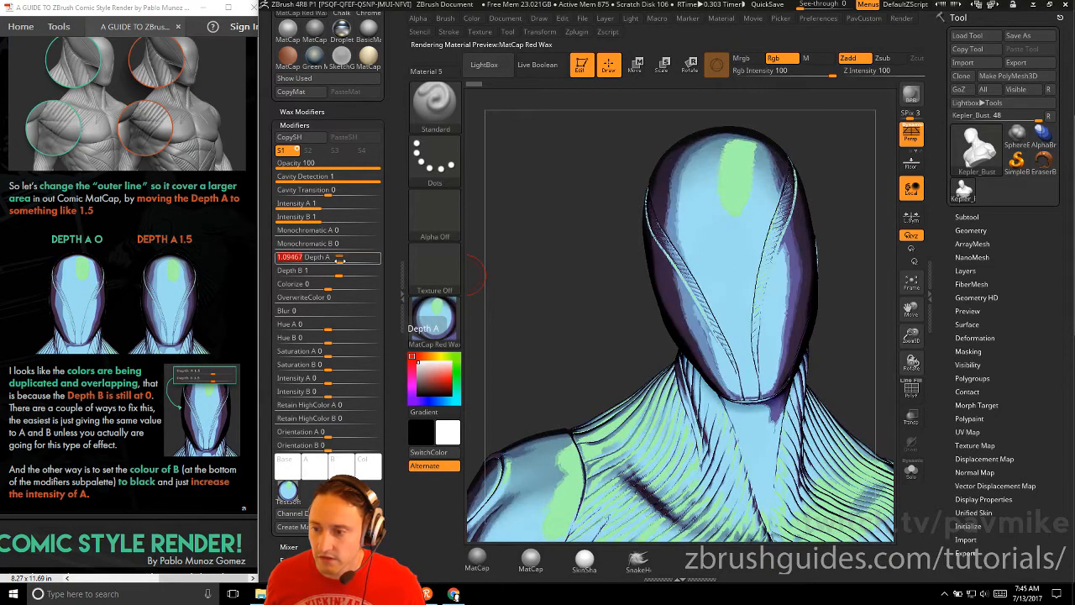
left_click_drag(303, 257, 328, 257)
type("1.5")
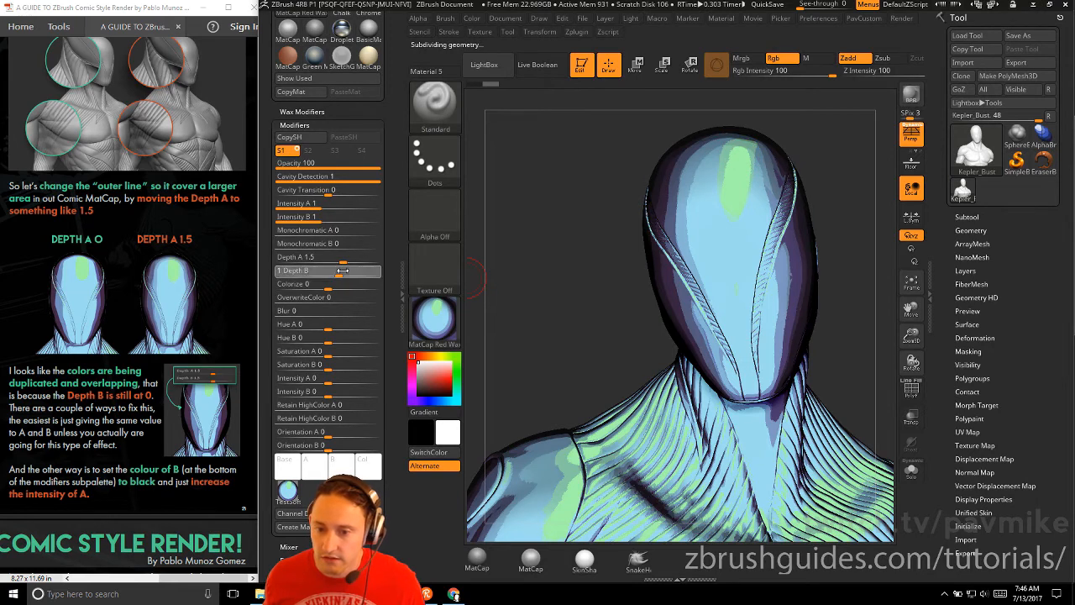
Raise Depth B to about 1.5 so it matches Depth A for an even outline
left_click_drag(286, 270, 344, 271)
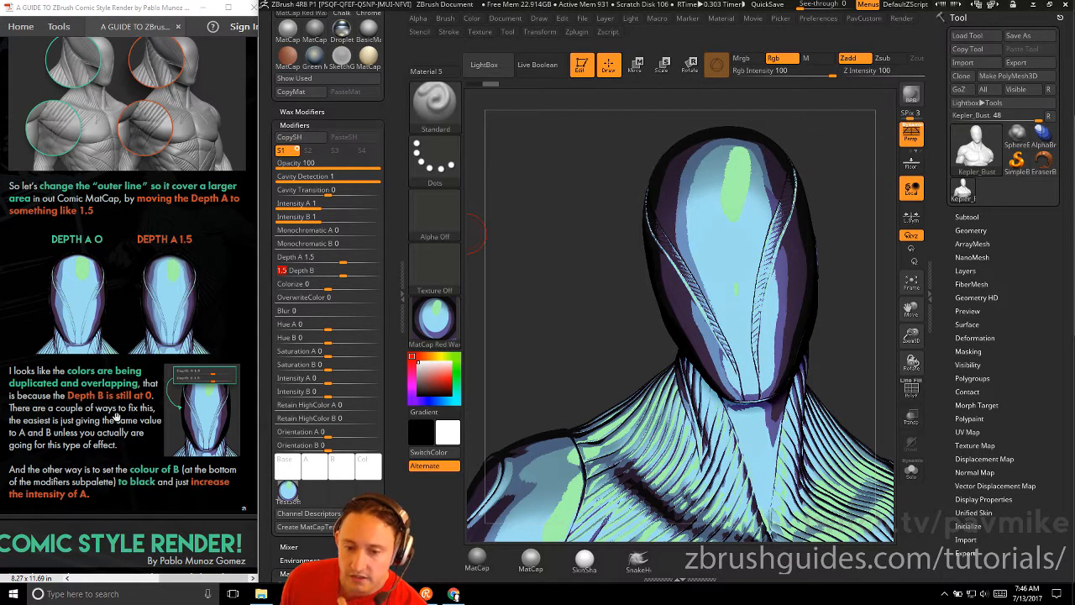
scroll("down", 3)
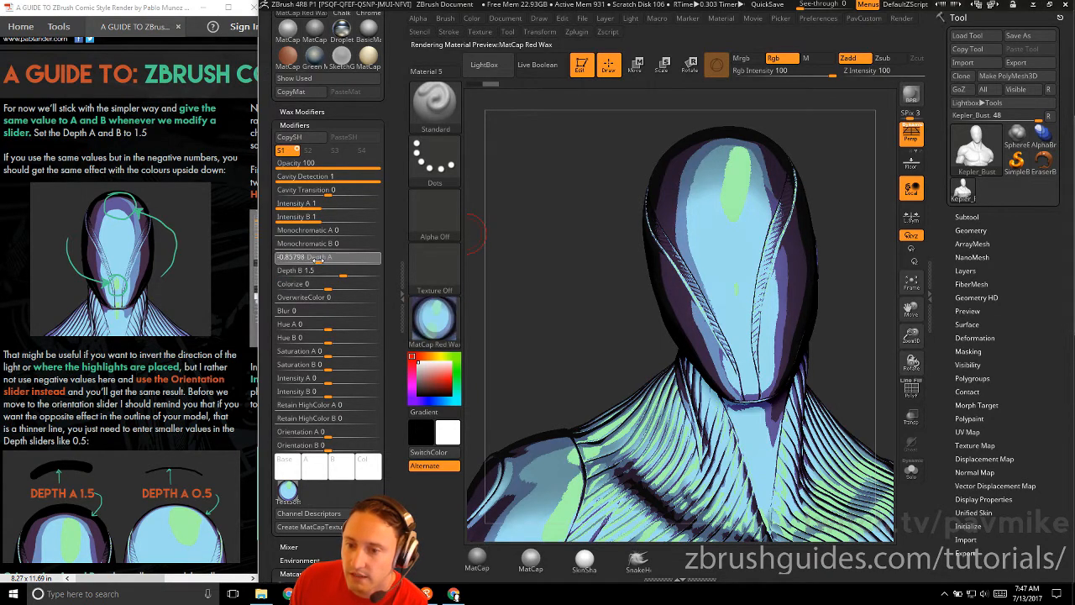
left_click_drag(319, 257, 294, 257)
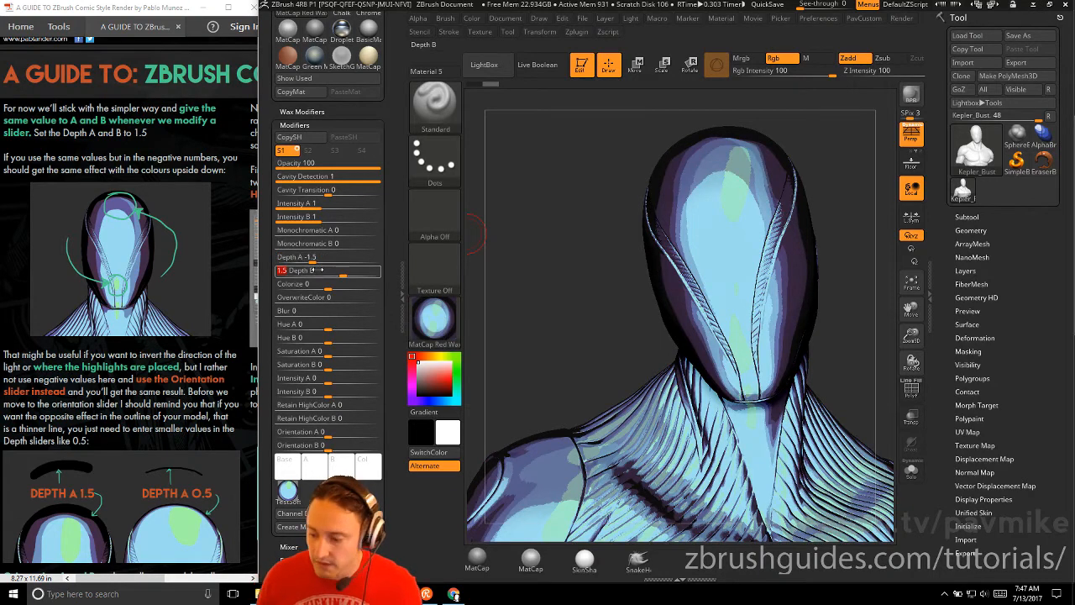
left_click_drag(316, 269, 277, 269)
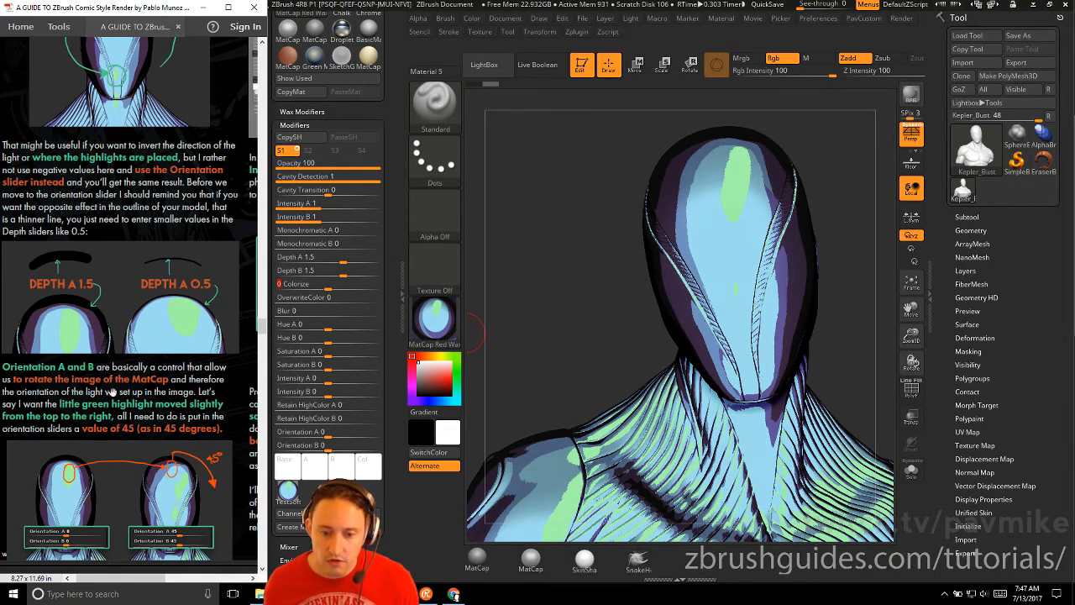
Set Orientation A and B to 45, shifting the green highlight toward the side of the head
scroll("down", 3)
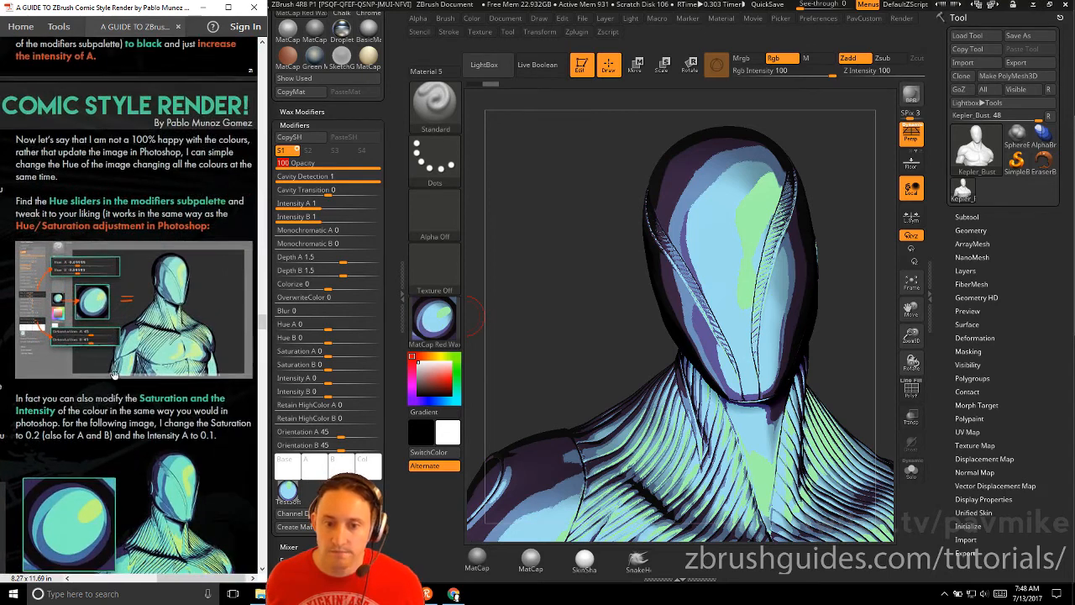
Soften the comic colours by retuning Hue, Saturation and Intensity for A and B
scroll("down", 3)
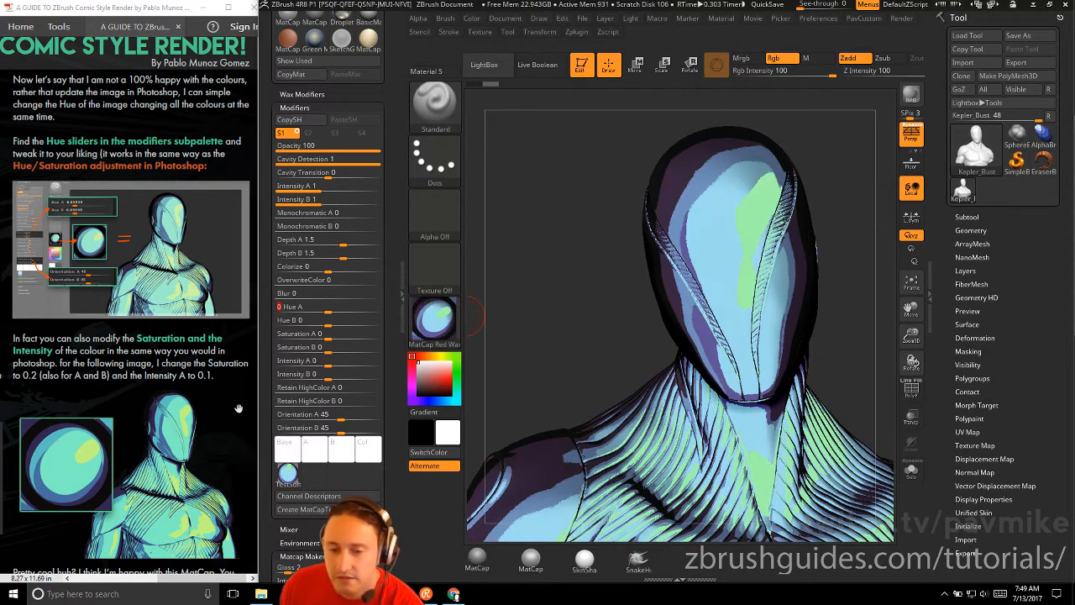
scroll("down", 3)
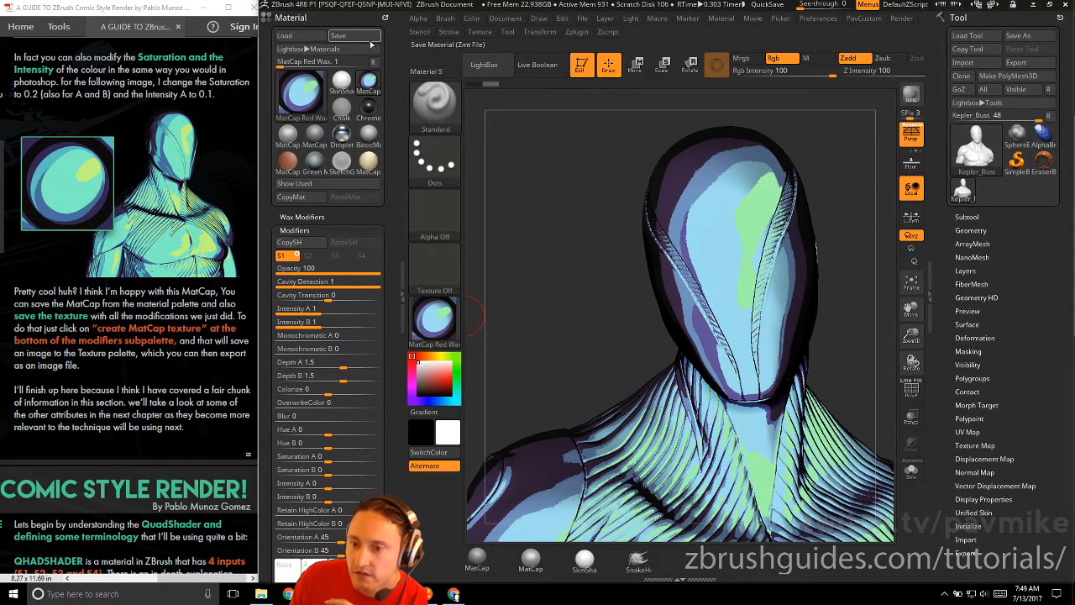
mouse_move(340, 36)
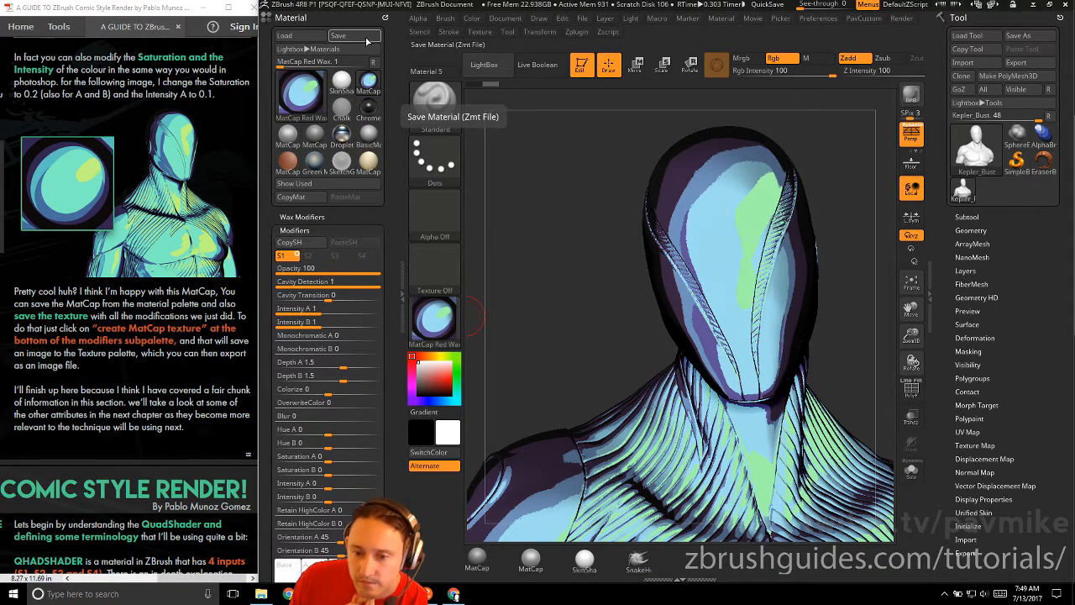